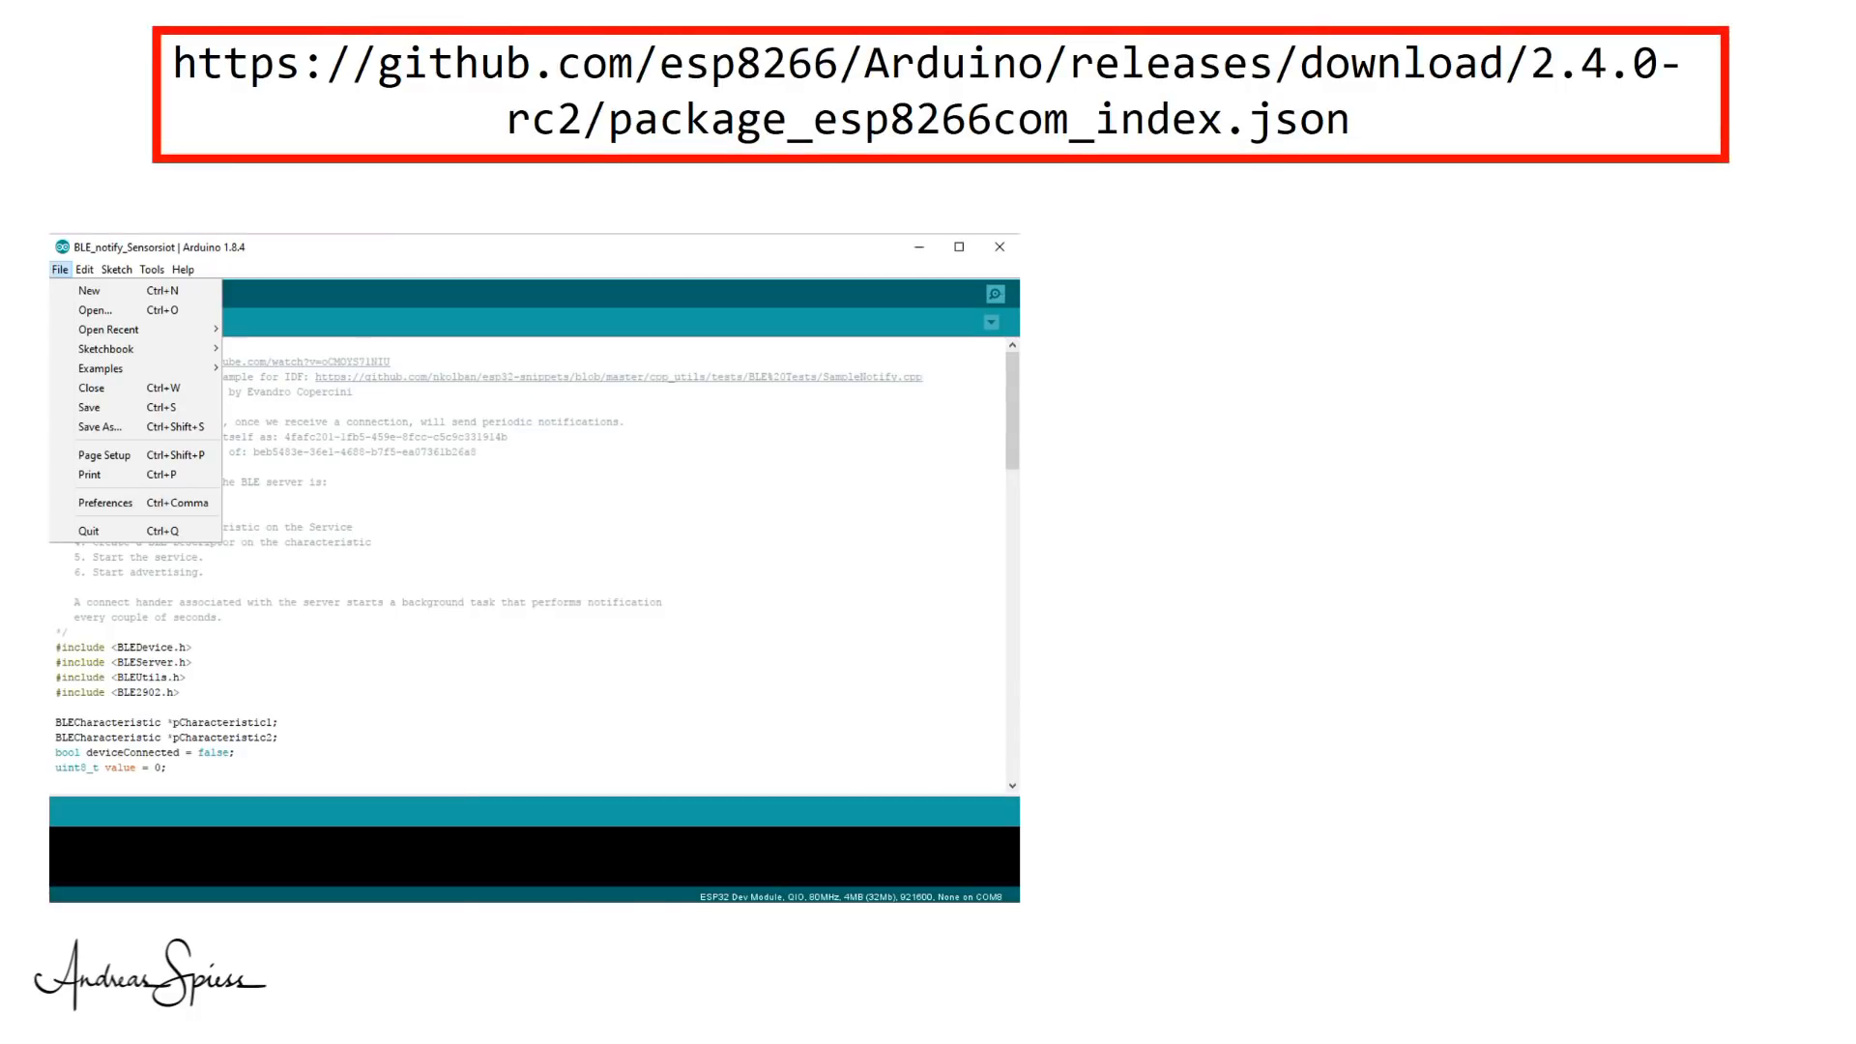
# Add the esp8266 2.4.0-rc2 package URL in Preferences and browse the board list.
pyautogui.click(105, 502)
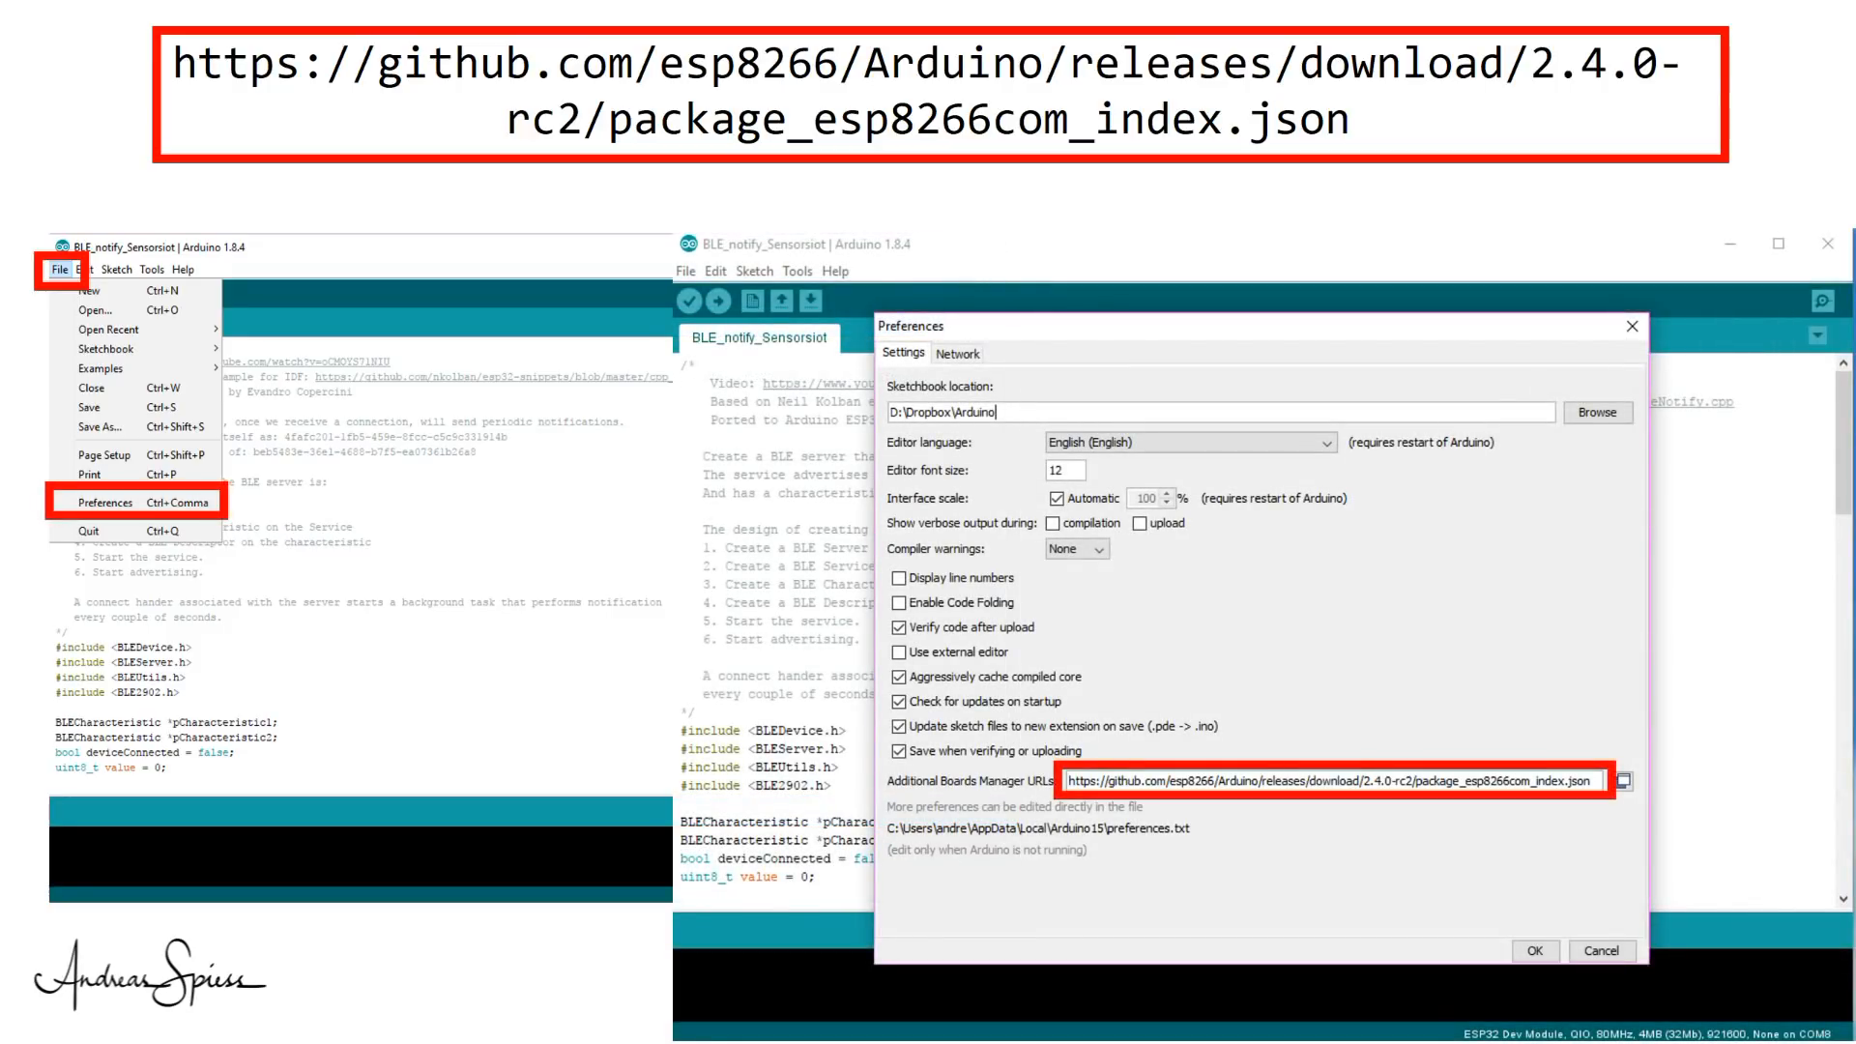
pyautogui.click(215, 74)
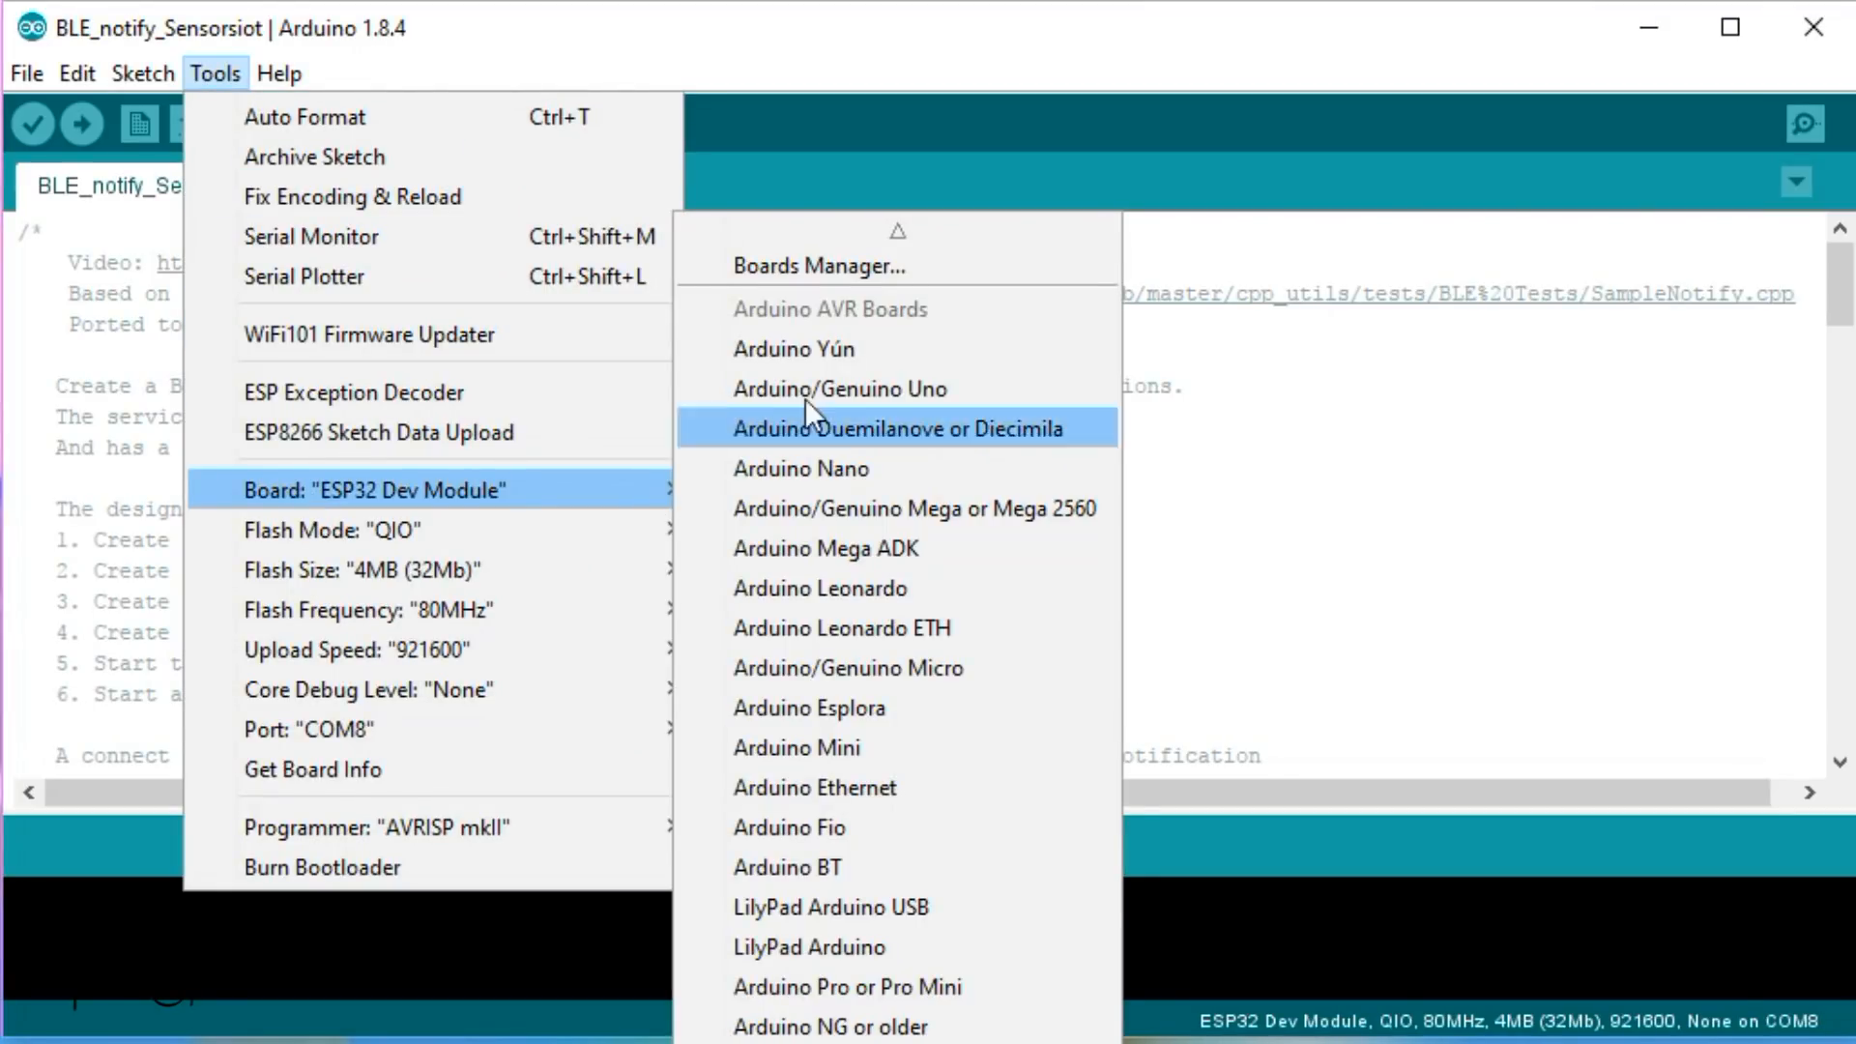
# In Boards Manager, search 'ESP' and install esp8266 version 2.4.0-rc2.
pyautogui.click(816, 265)
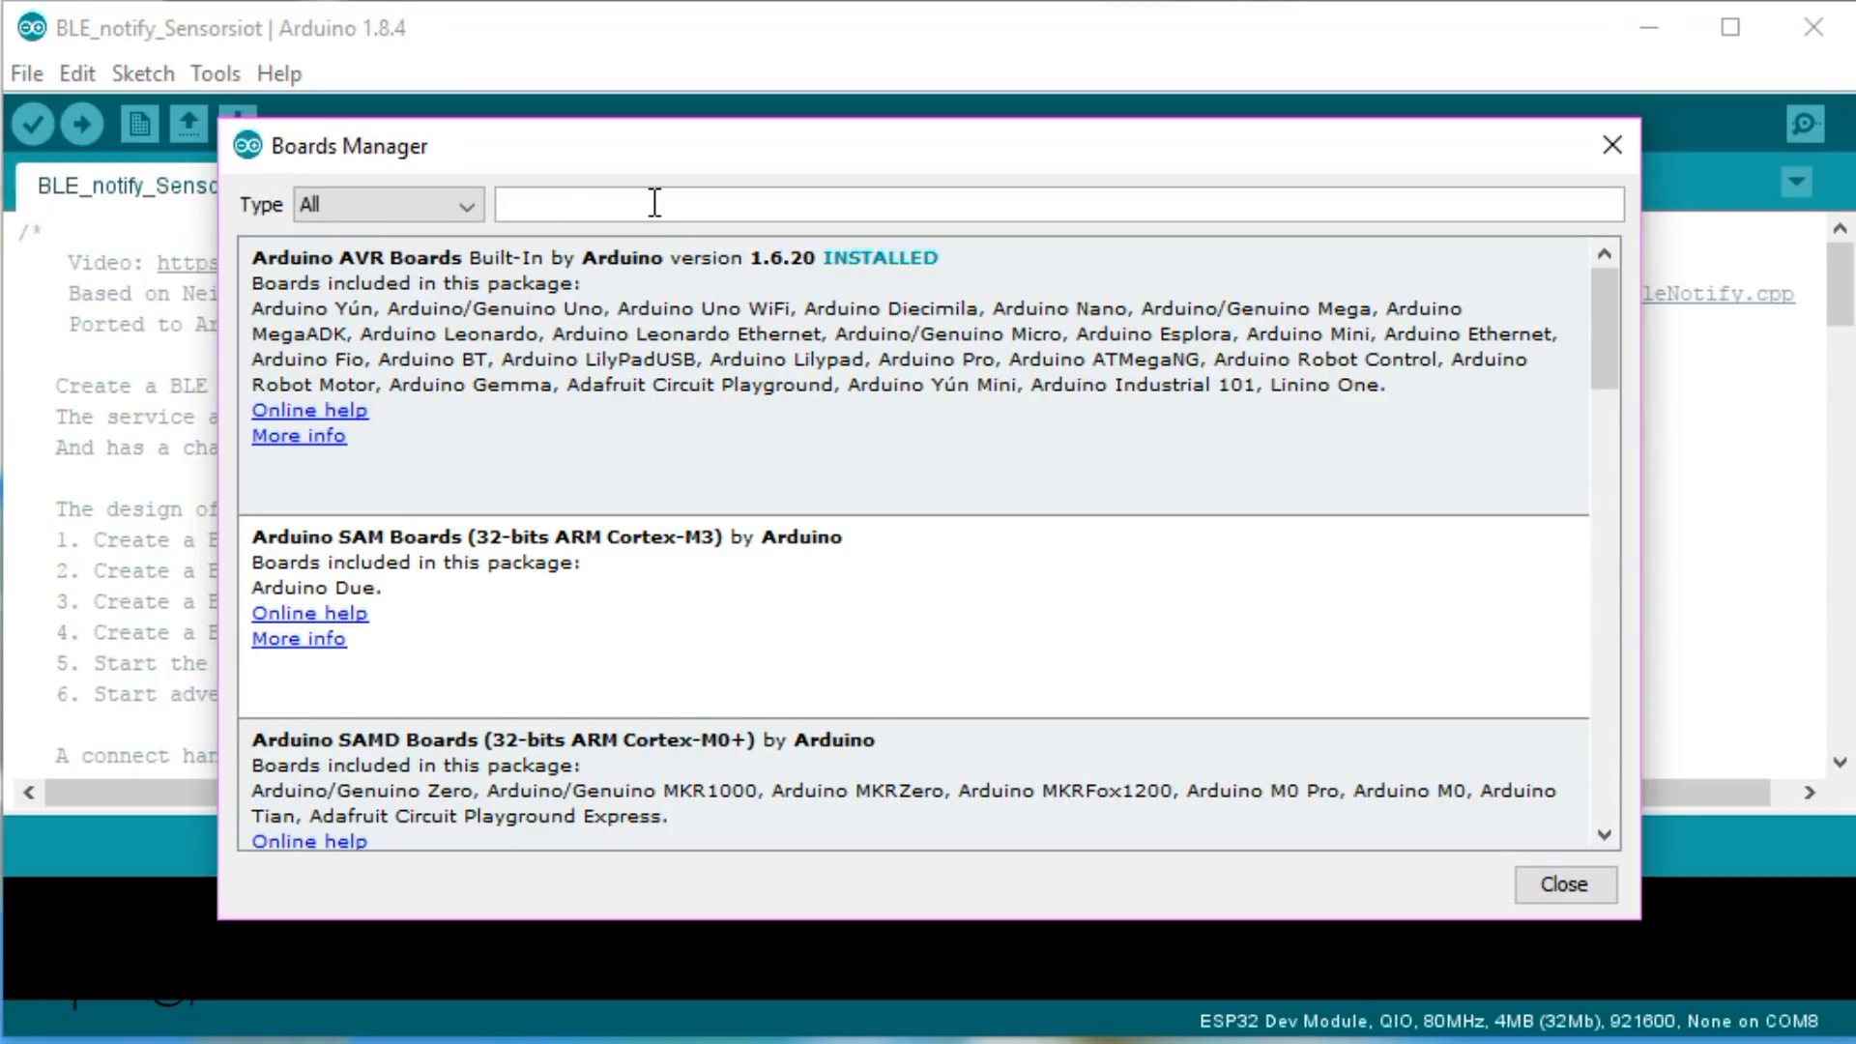
pyautogui.write('ESP')
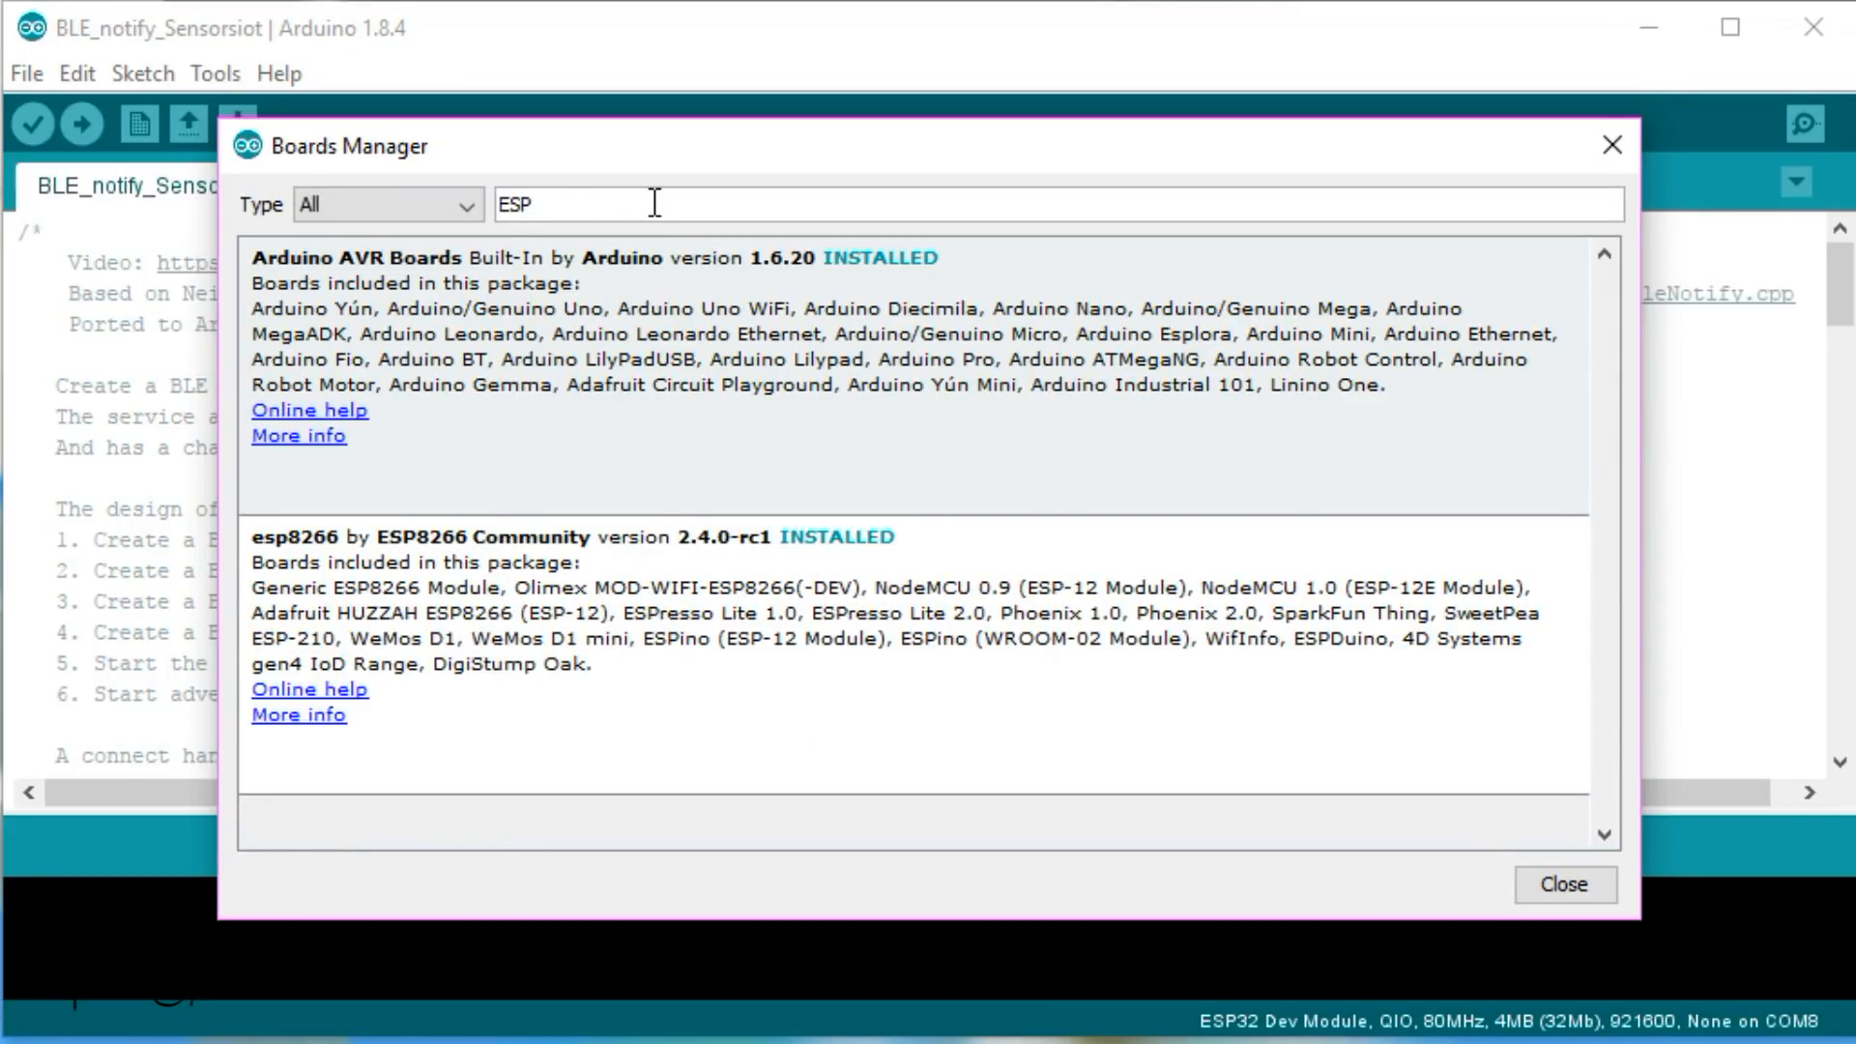
pyautogui.click(557, 592)
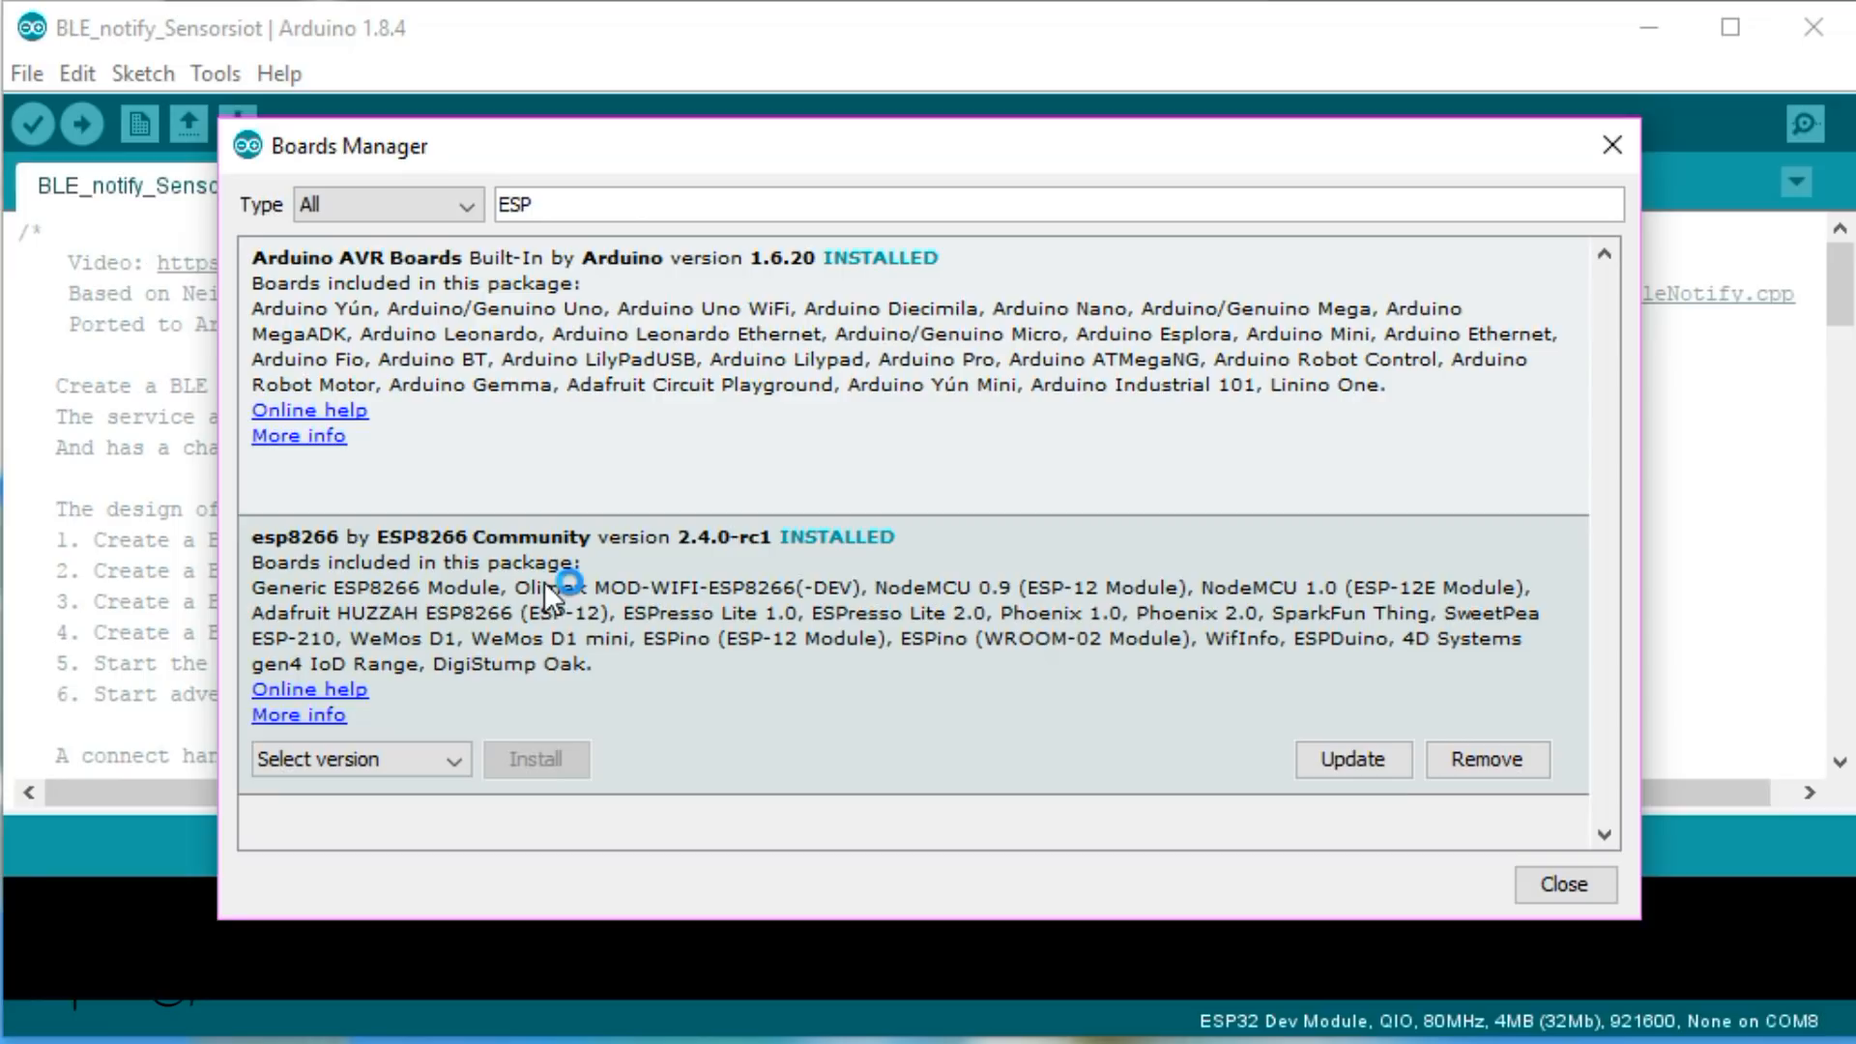
pyautogui.click(358, 759)
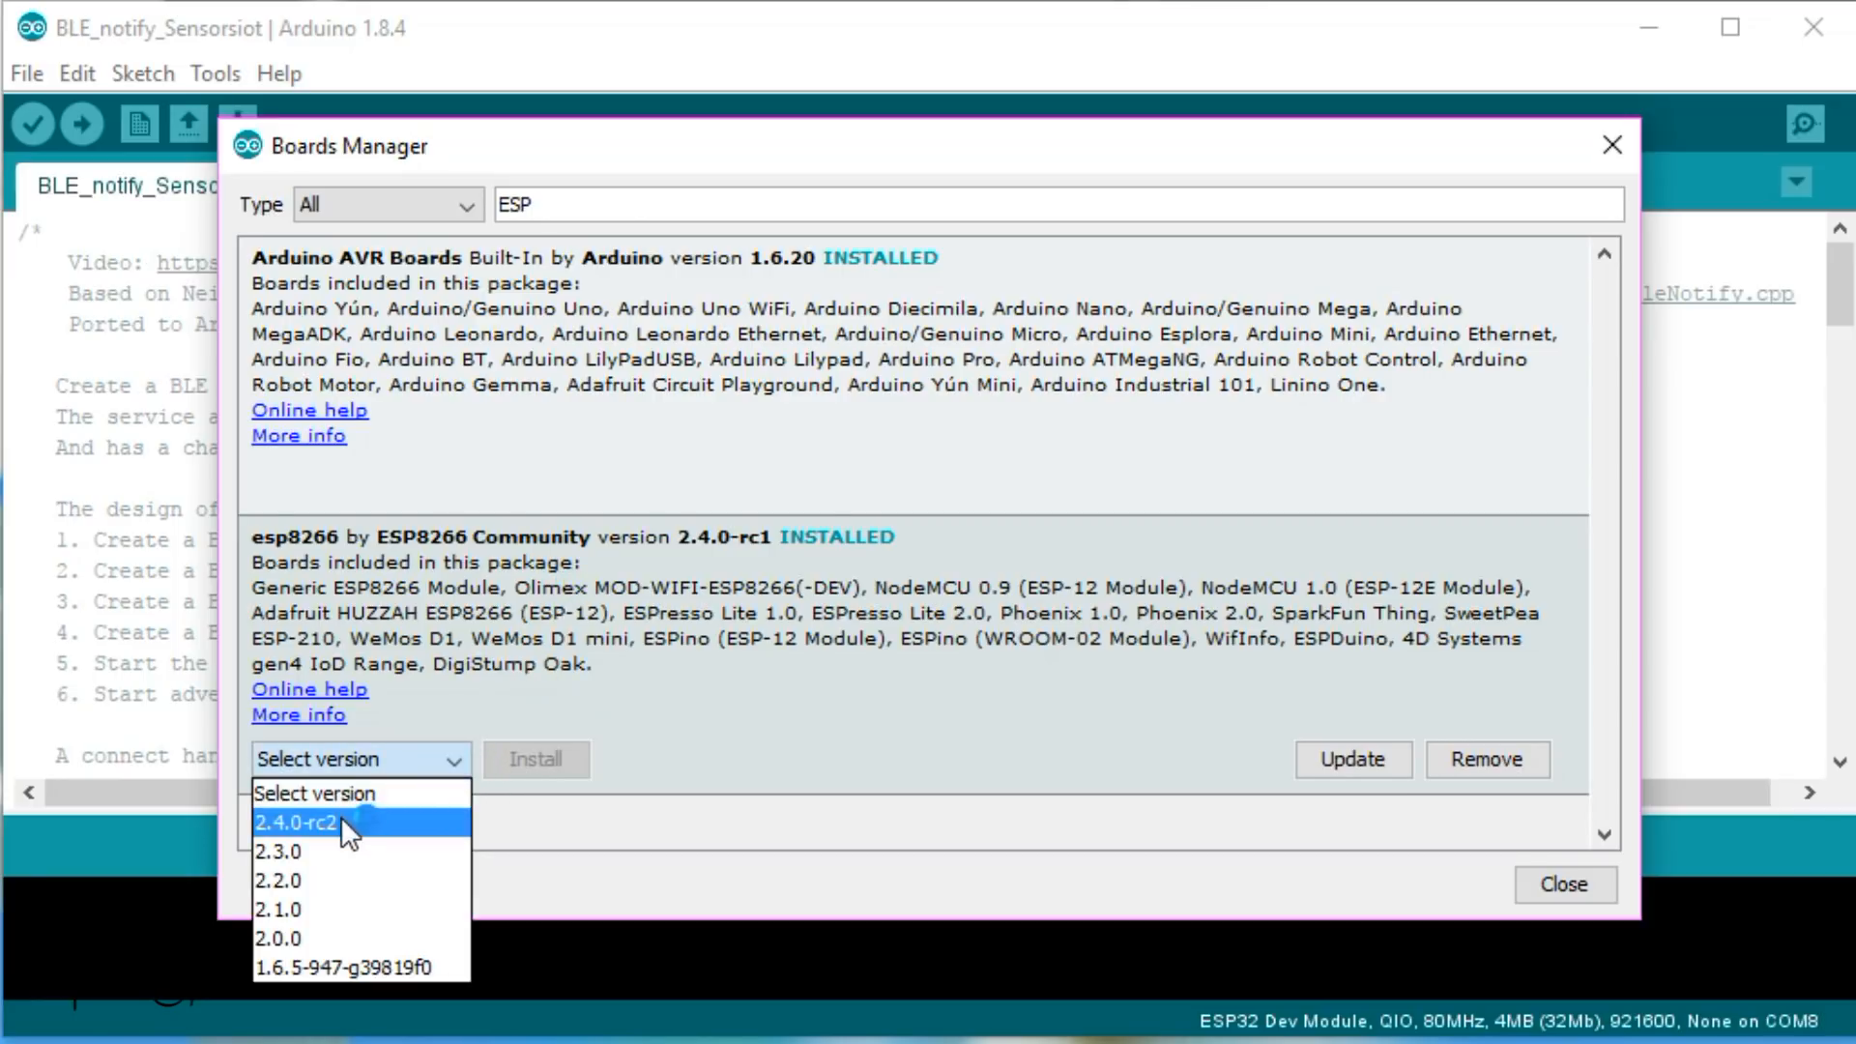
pyautogui.click(295, 823)
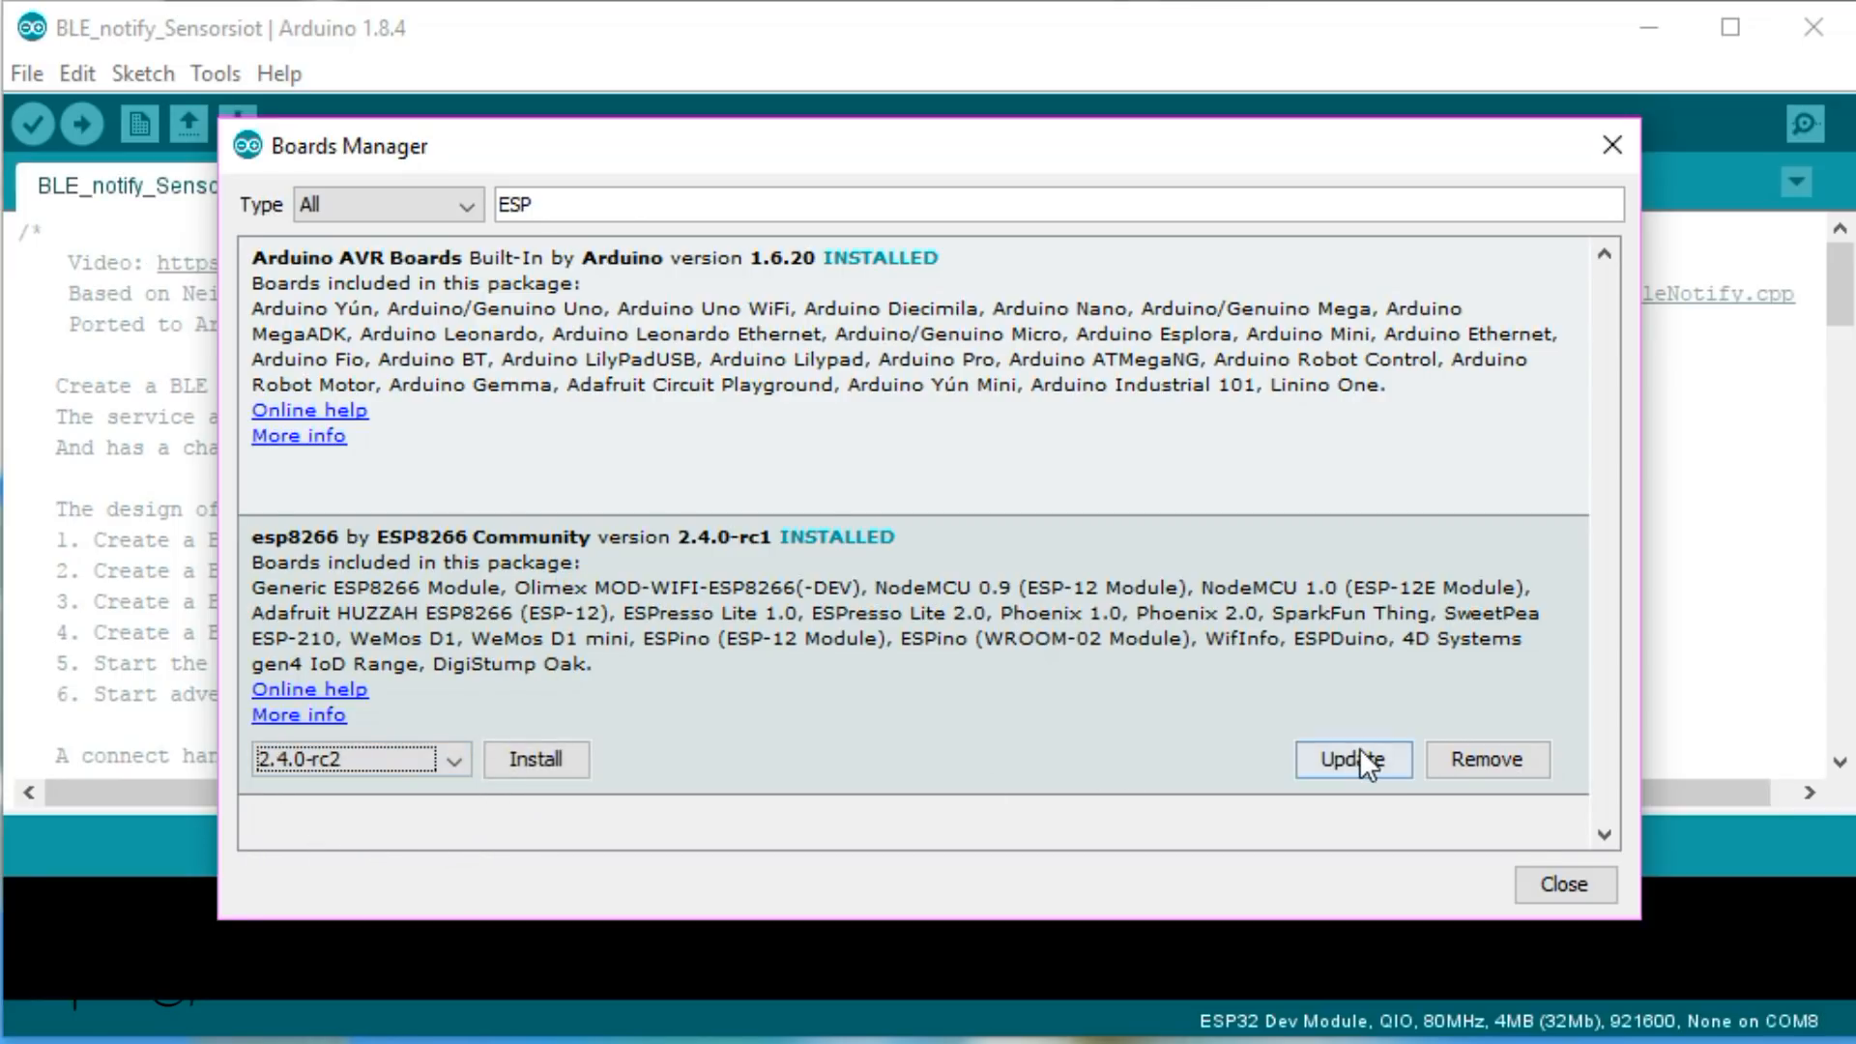
pyautogui.click(1352, 759)
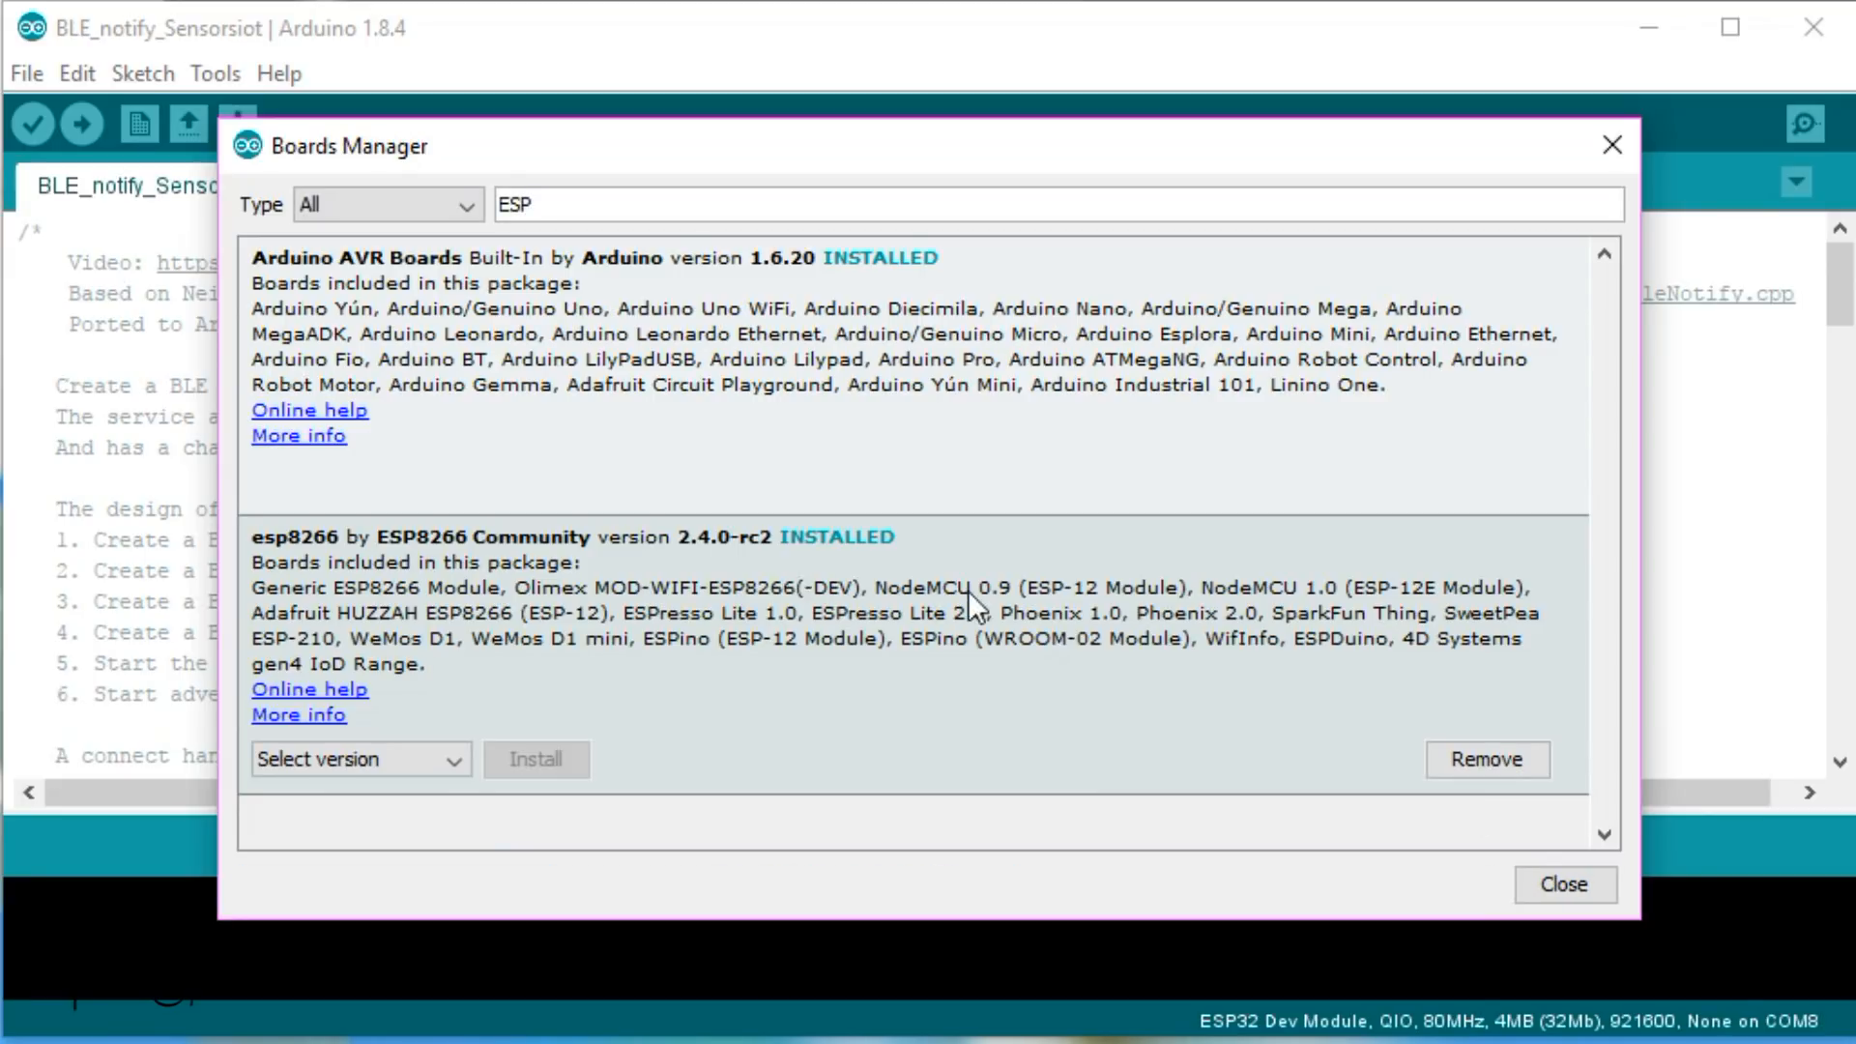
pyautogui.moveTo(1382, 918)
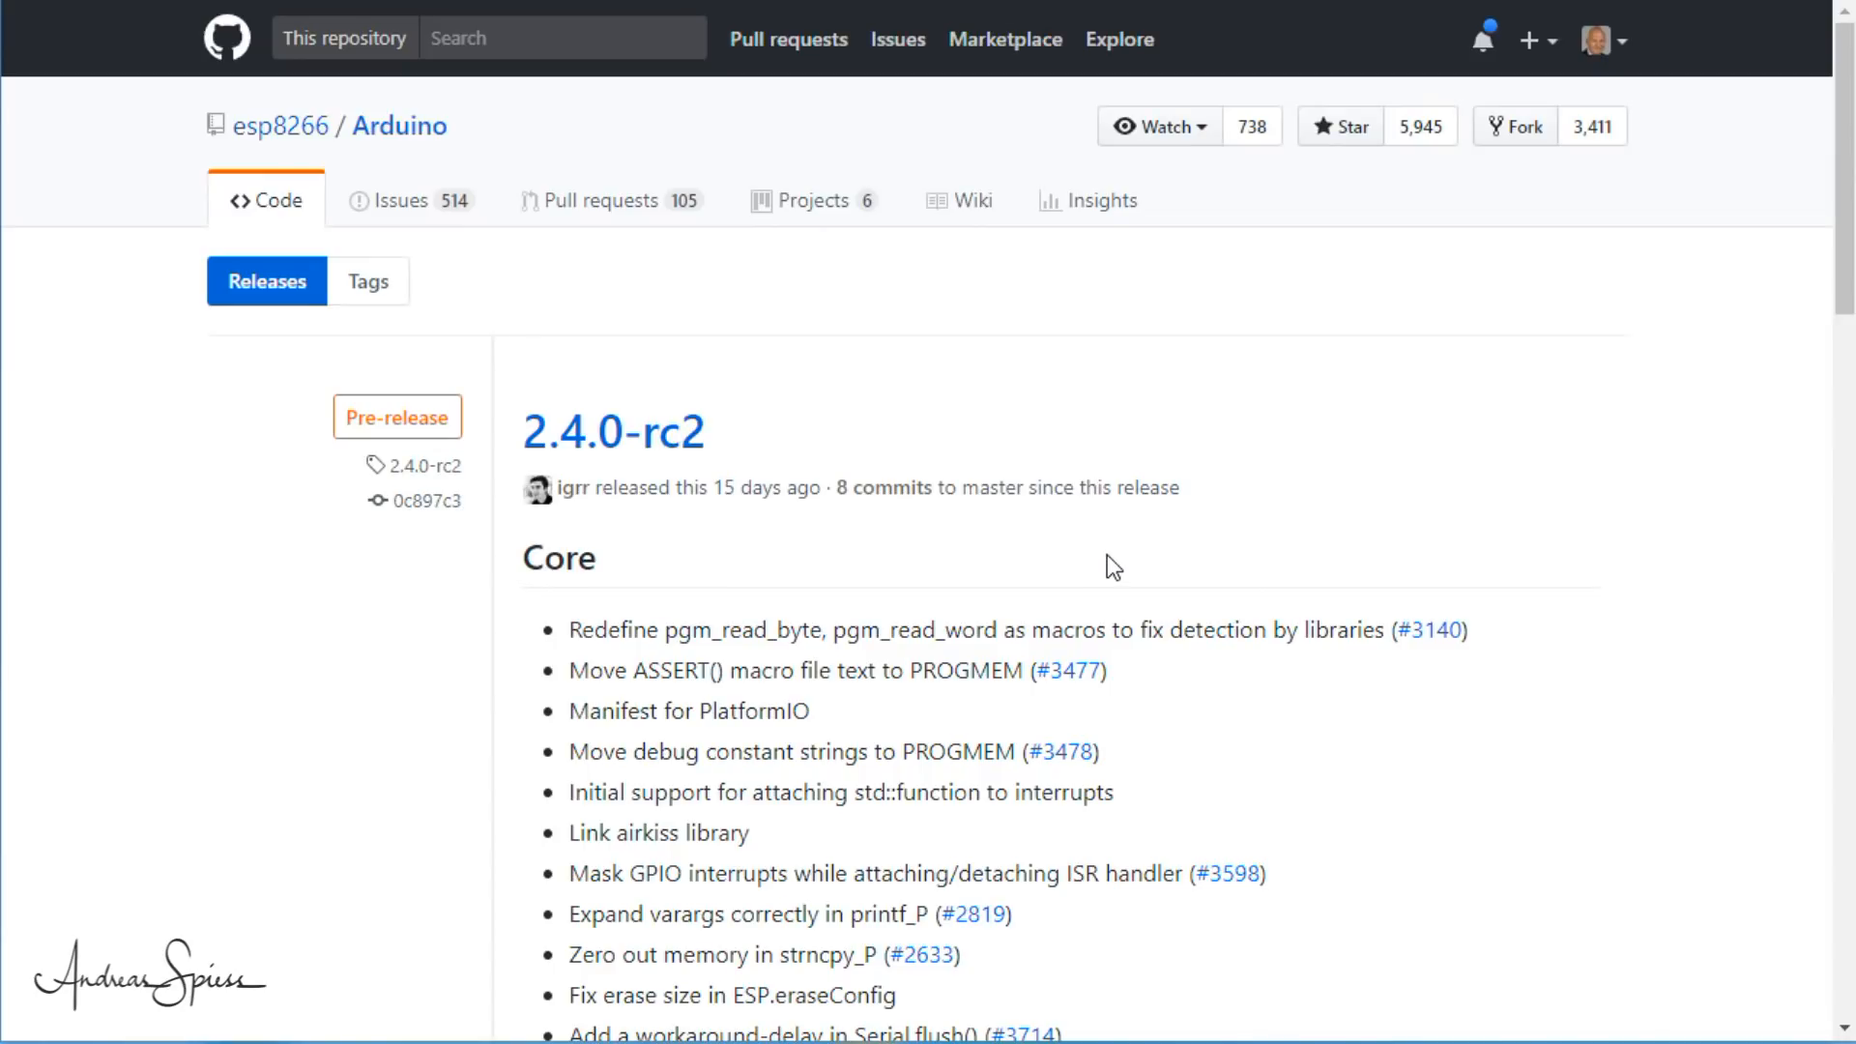
pyautogui.moveTo(1120, 561)
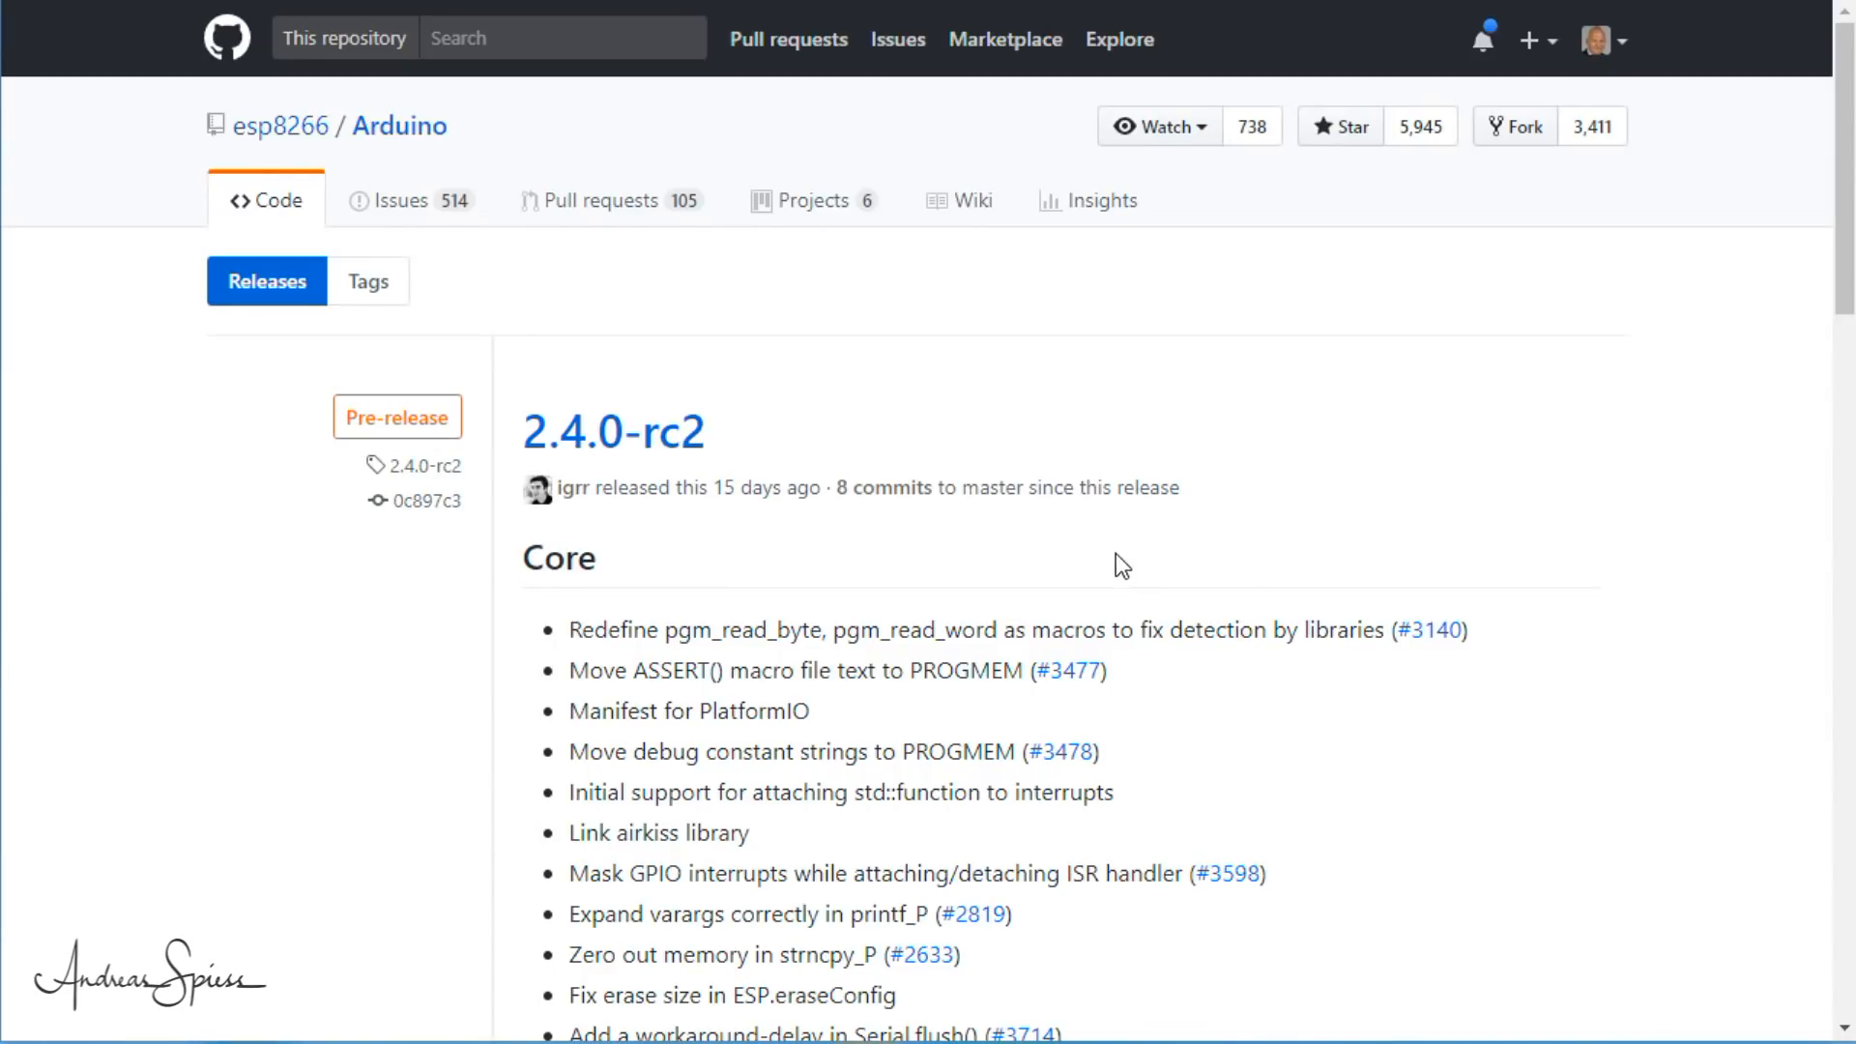
# Scroll through the Core, WebServer, WiFi, dependencies and Boards sections of the 2.4.0-rc2 notes.
pyautogui.scroll(-3)
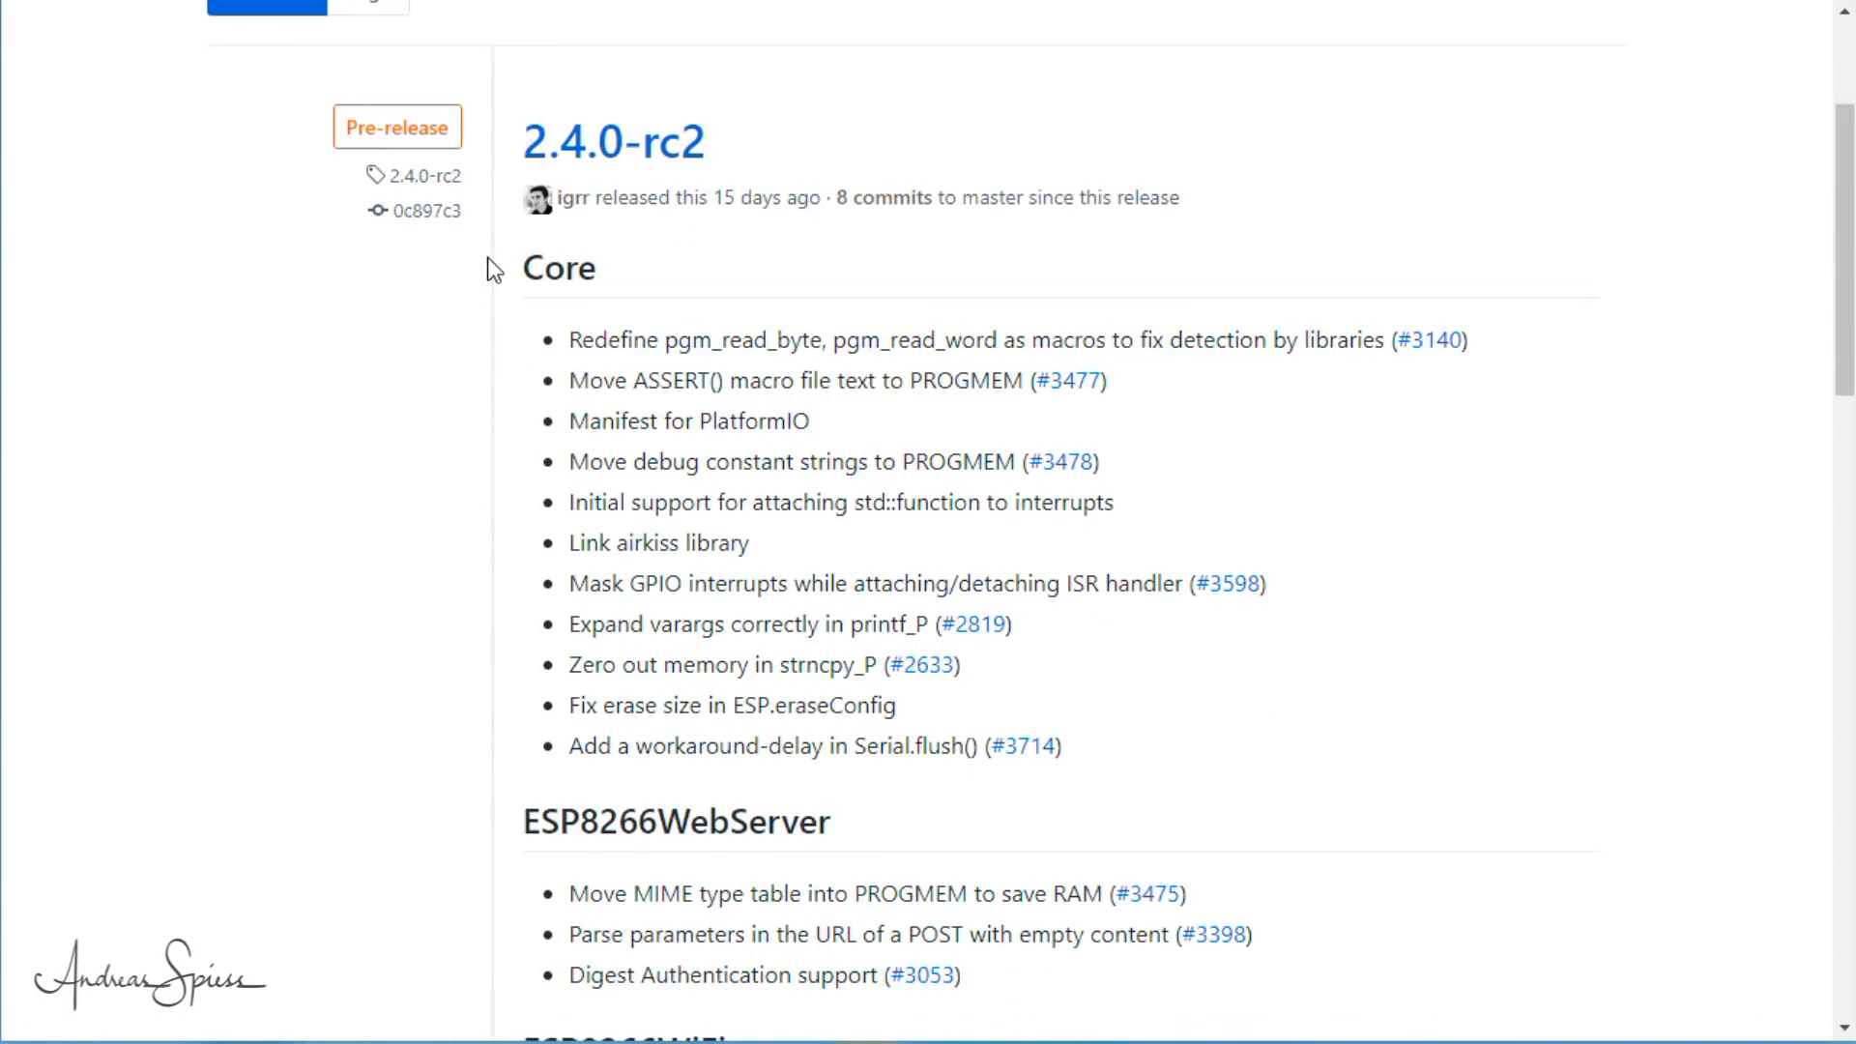
pyautogui.moveTo(1102, 756)
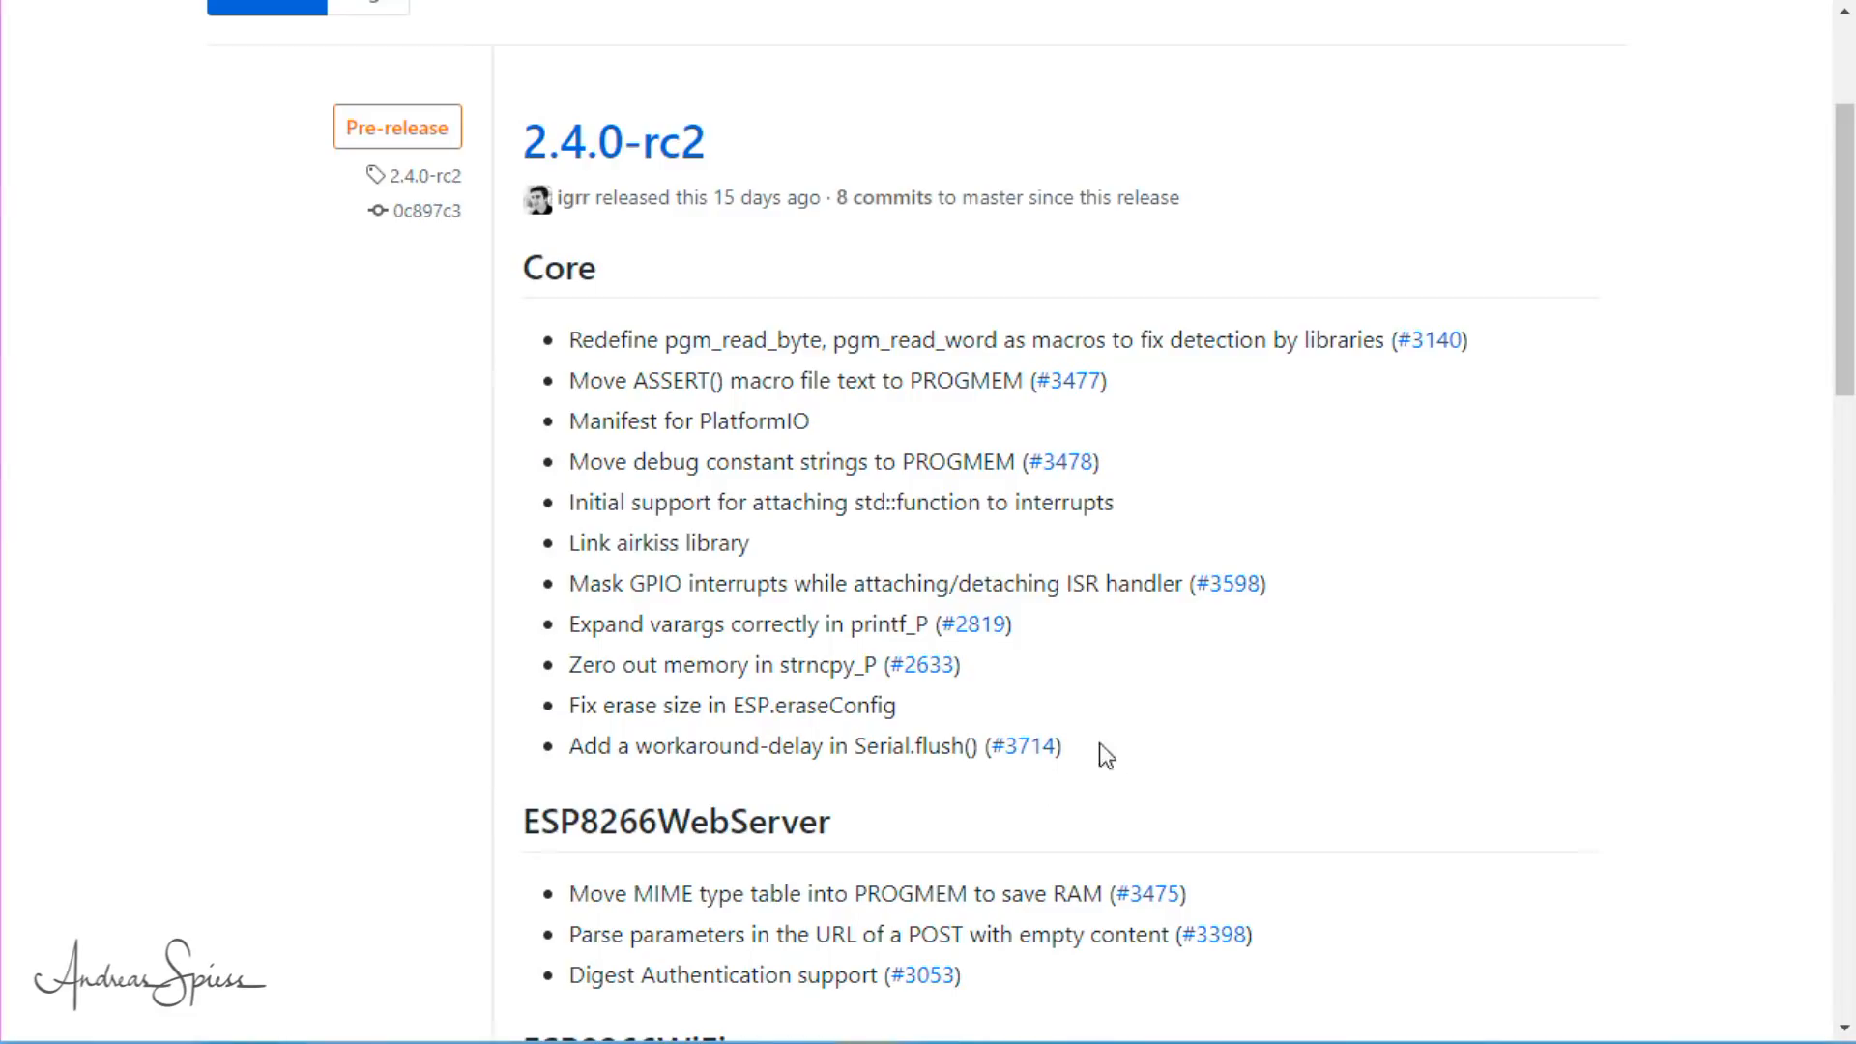
pyautogui.scroll(-3)
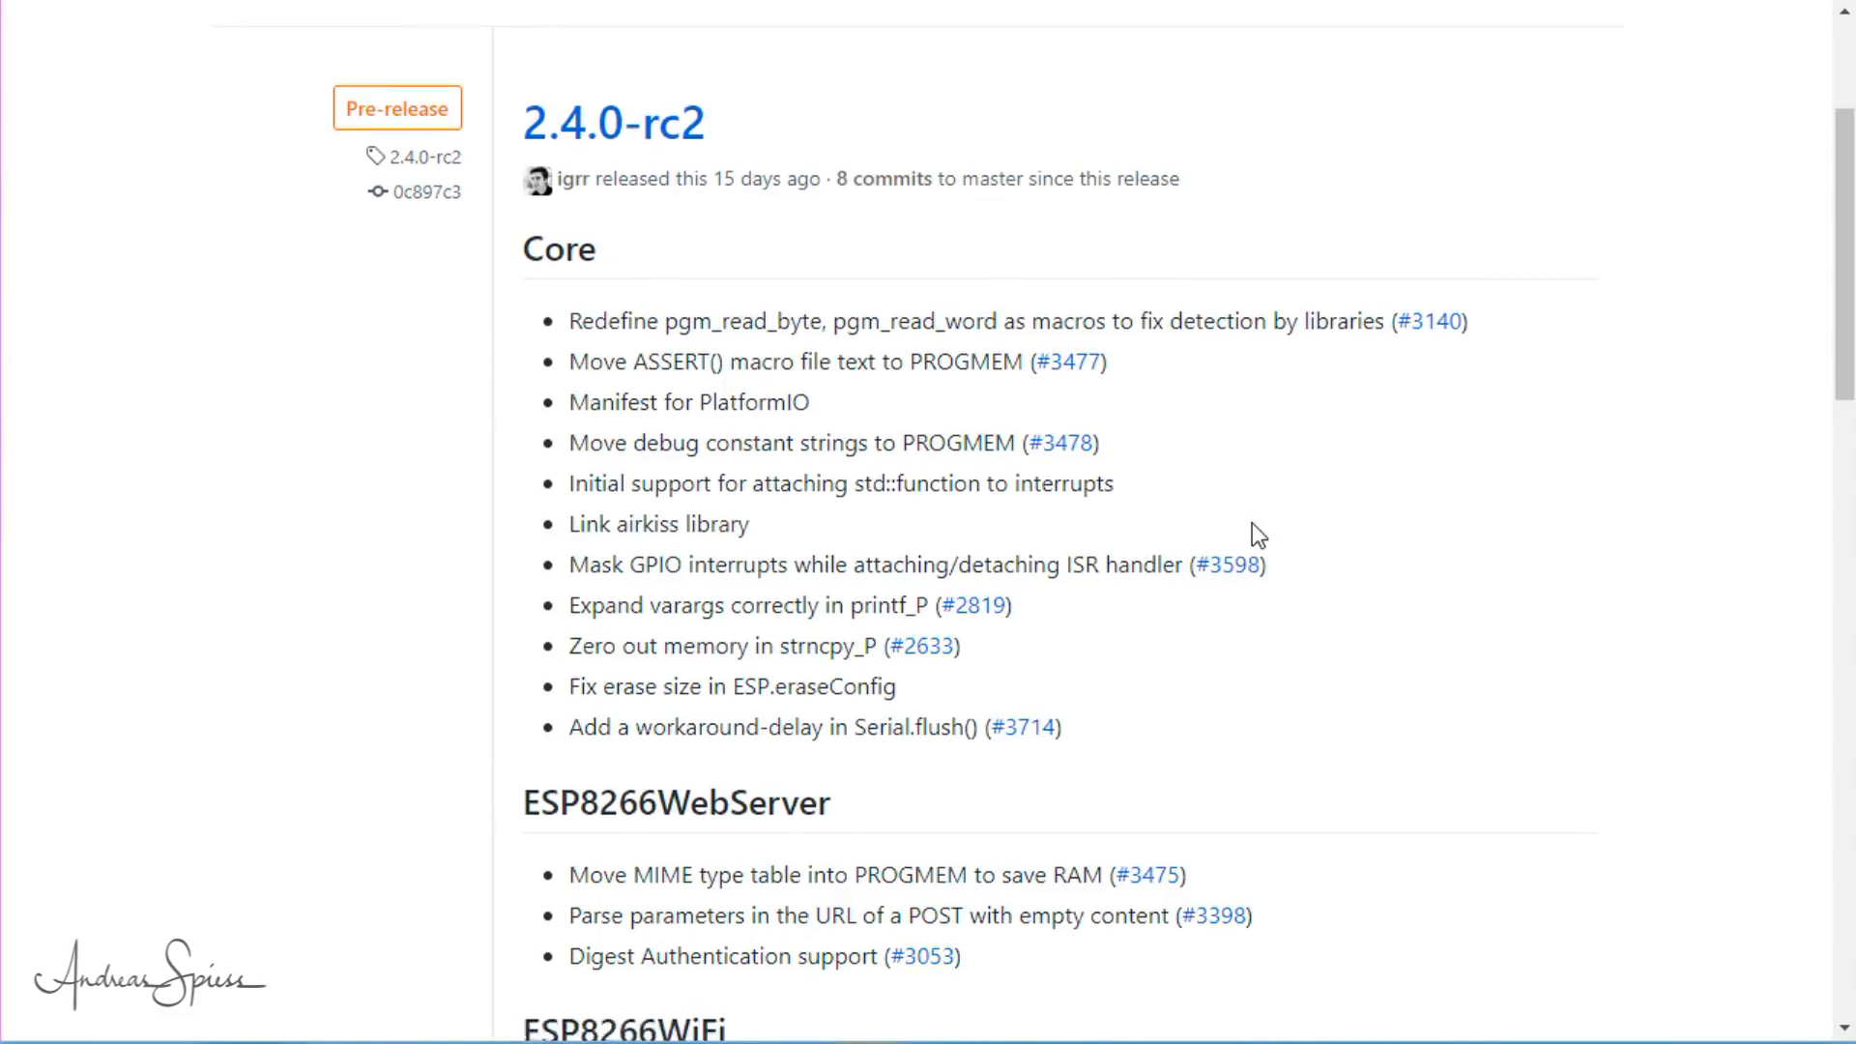
pyautogui.scroll(-3)
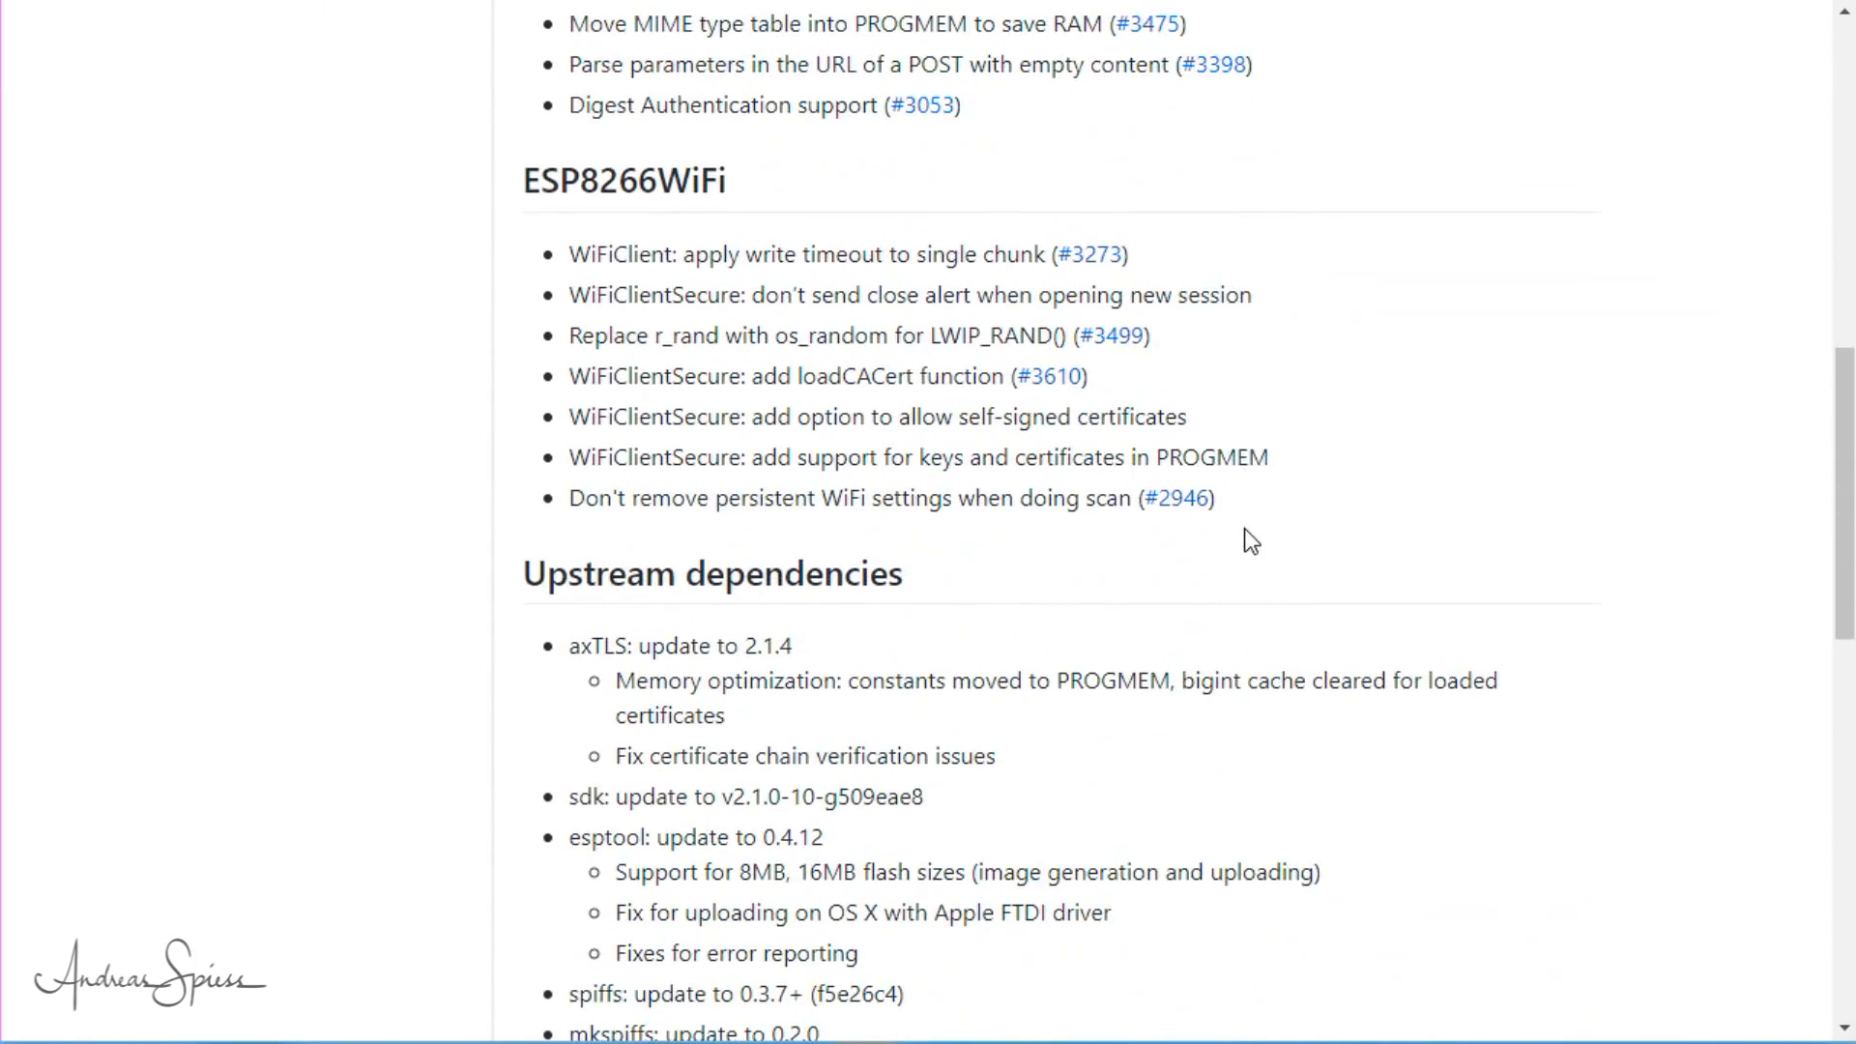
pyautogui.scroll(-3)
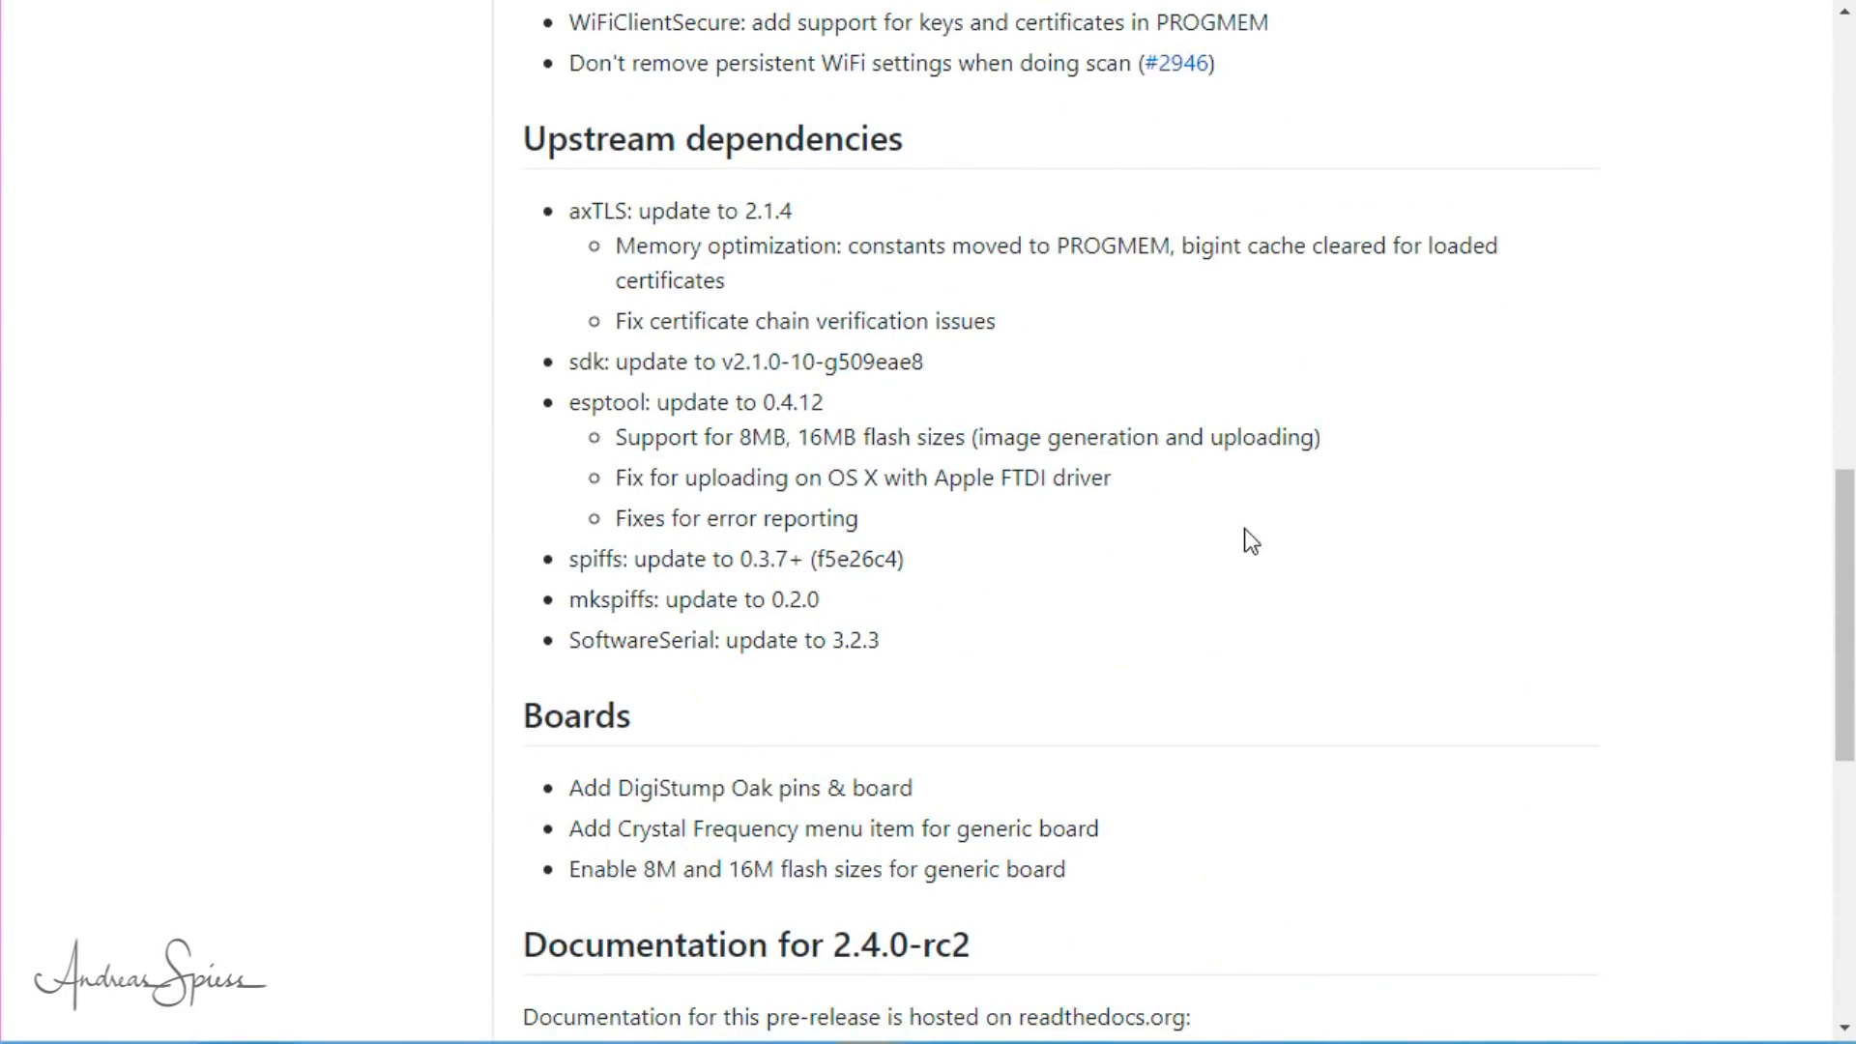